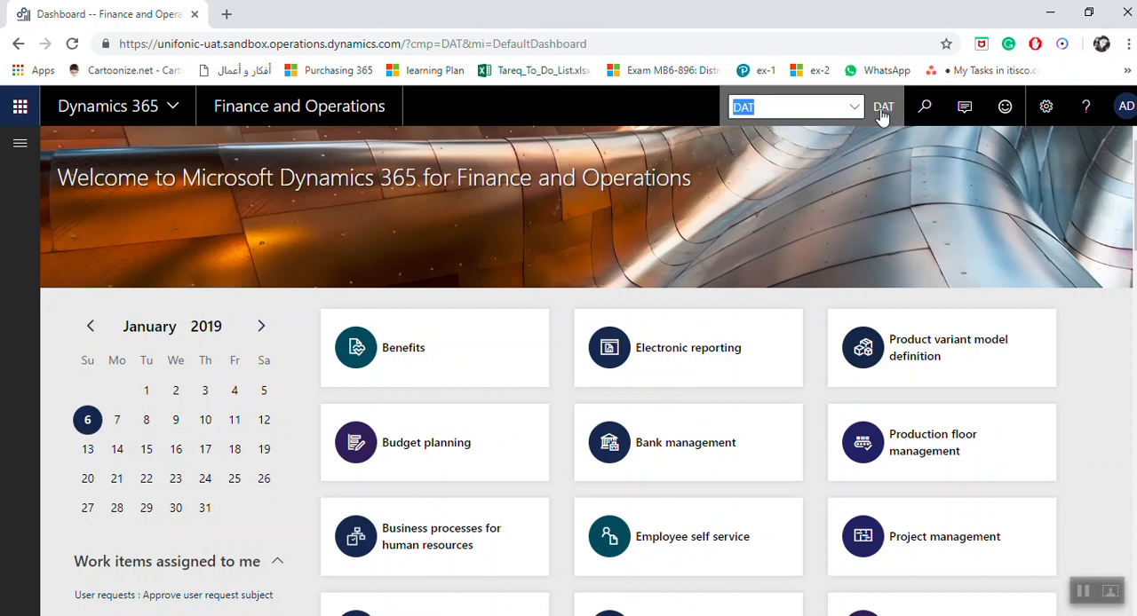
Step: Switch to the TLE legal entity and go to Cash and bank management's Bank accounts
left_click(852, 107)
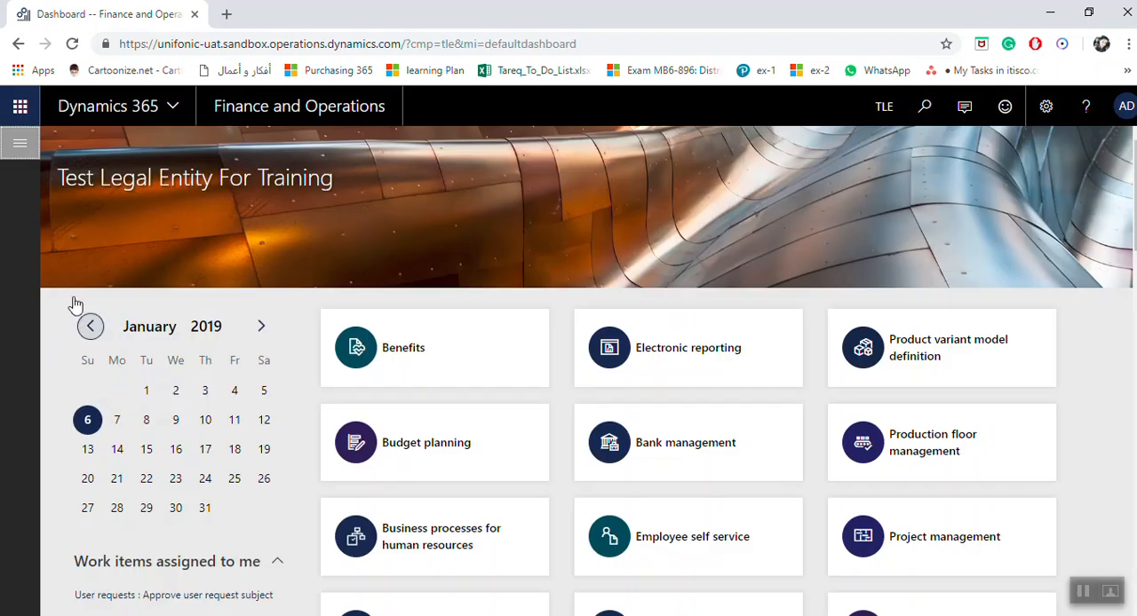
left_click(20, 142)
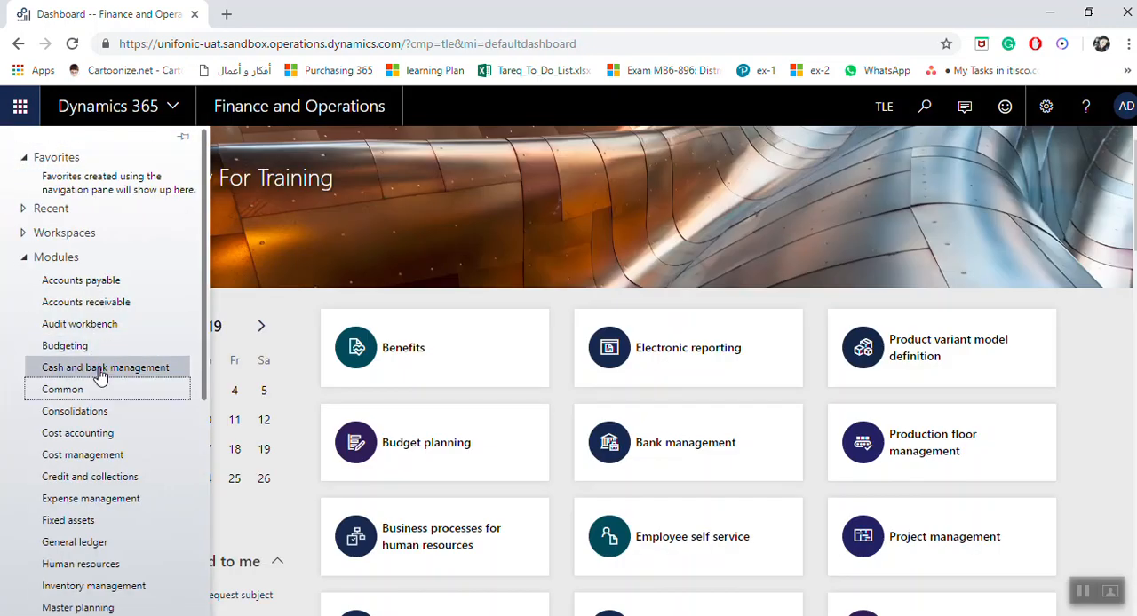
left_click(105, 366)
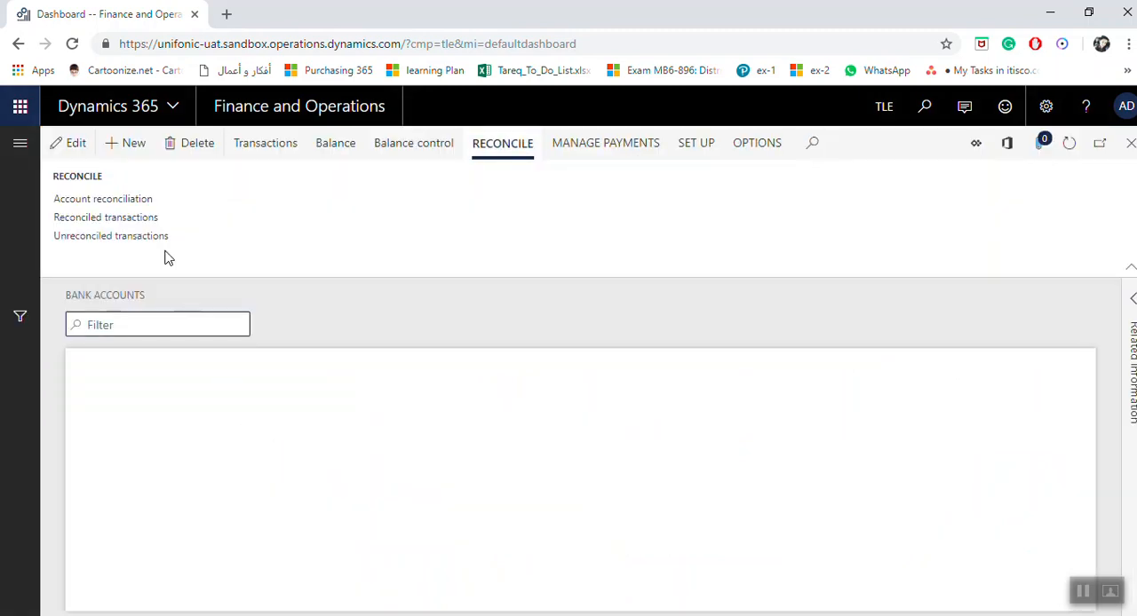
Step: Create a new bank account record with ID 100002 and account number 12345678
left_click(133, 143)
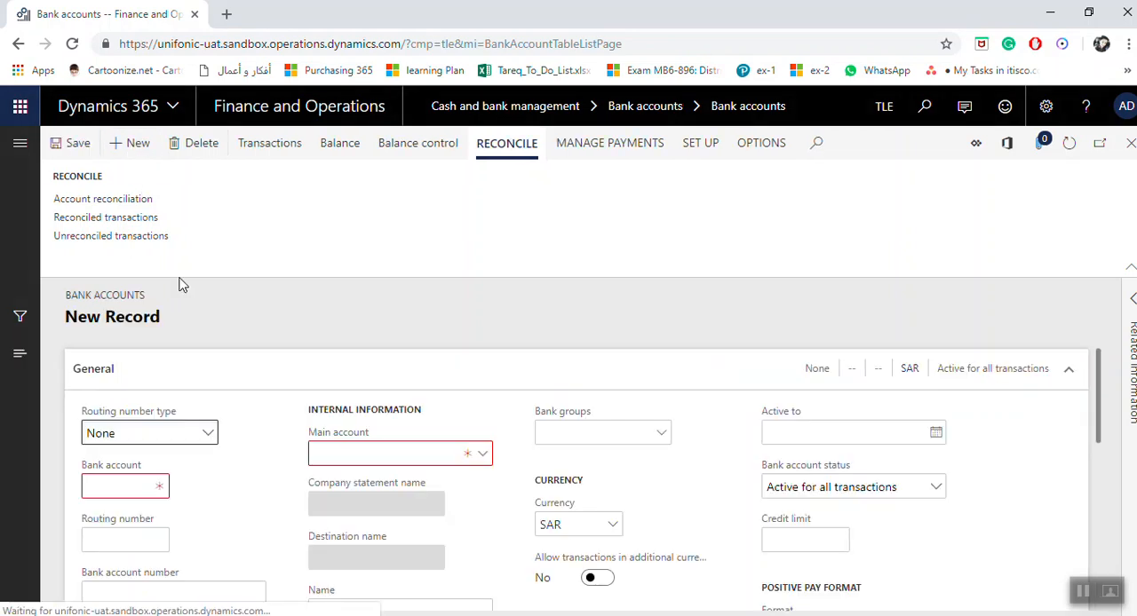
left_click(124, 486)
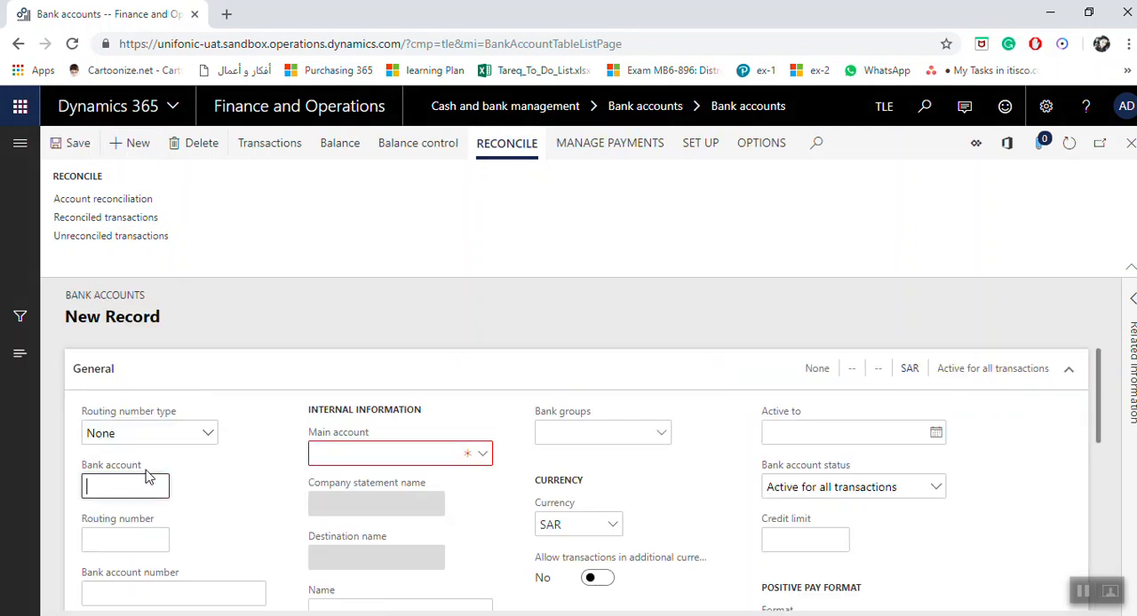
scroll("down", 3)
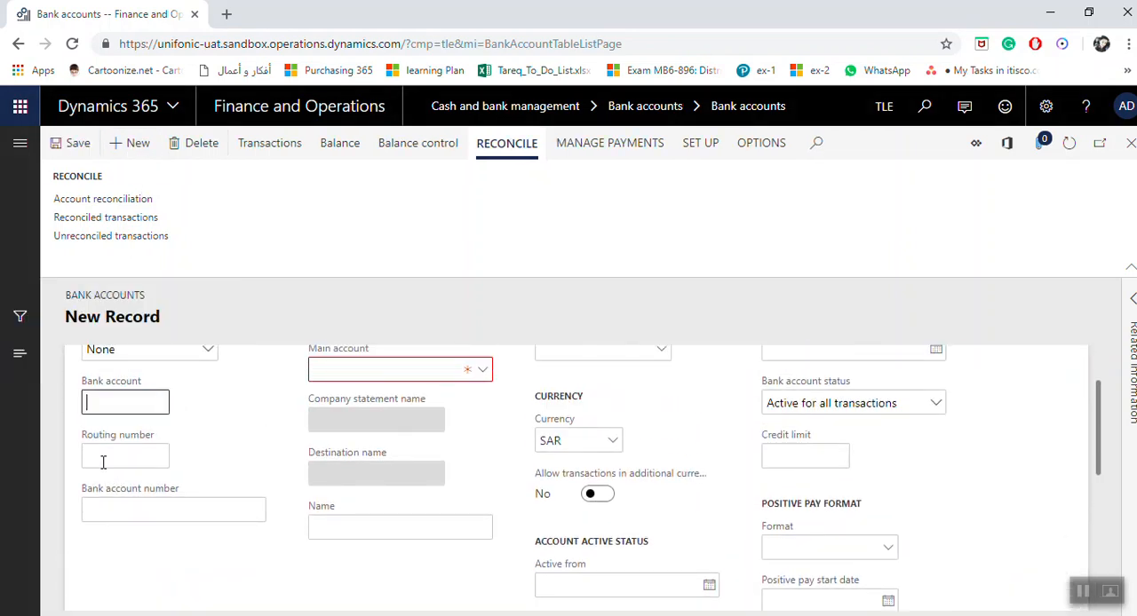
mouse_move(116, 432)
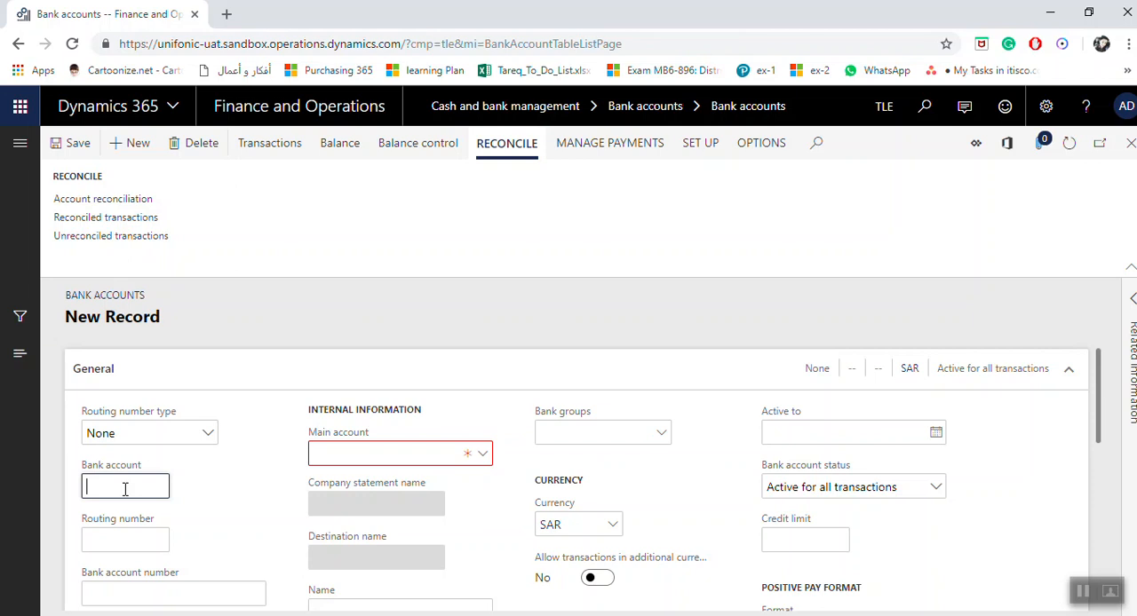
type("10000")
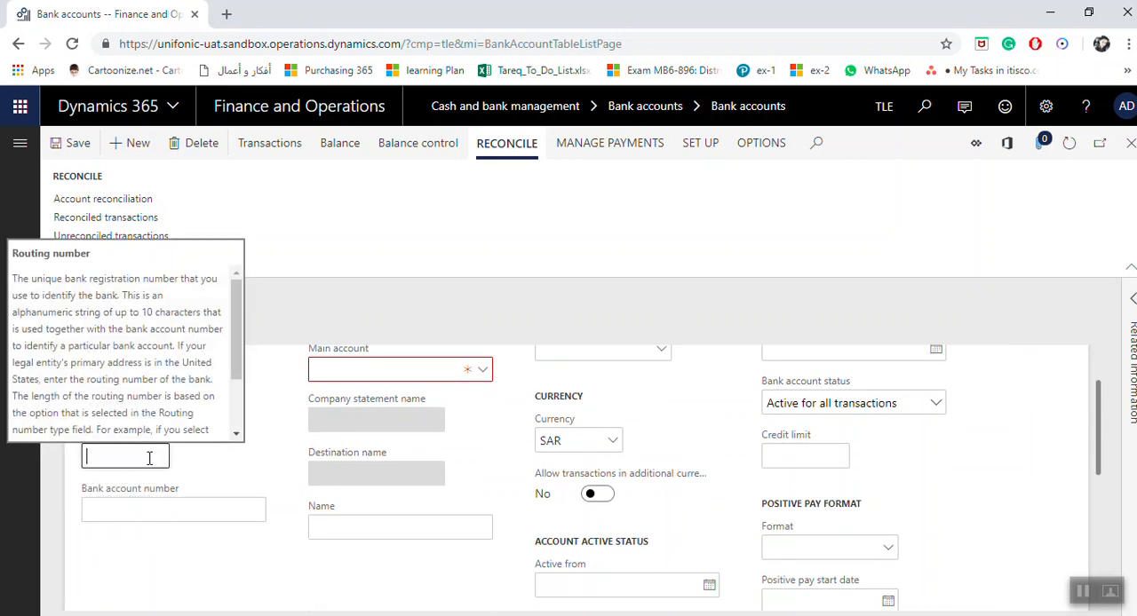
left_click(173, 510)
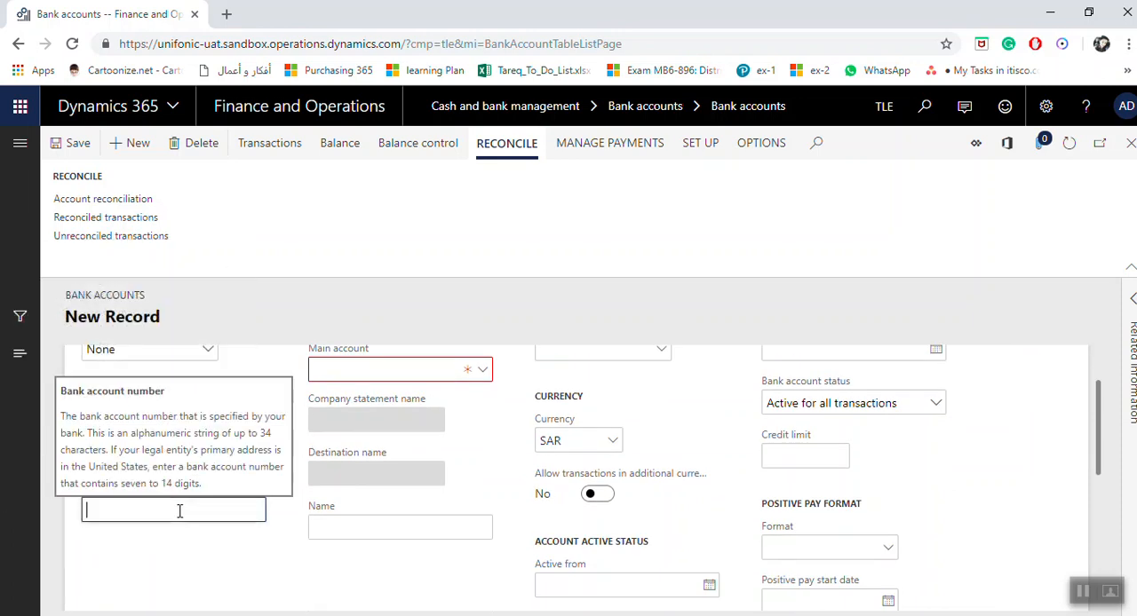
type("12345678")
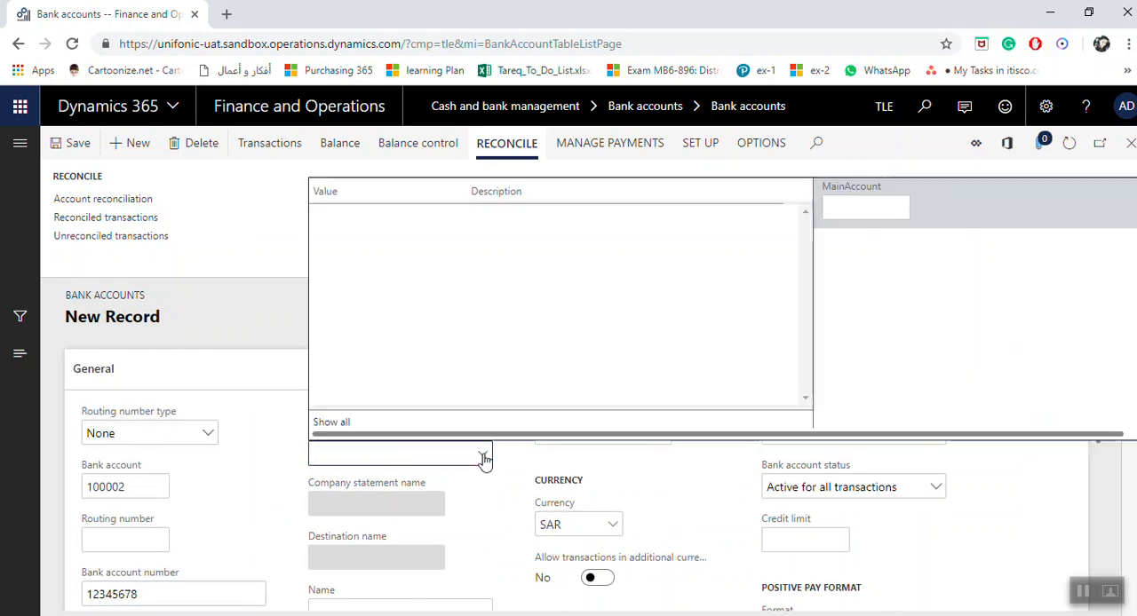
Step: Pick main account 111001 (National Commercial Bank) from the Main account lookup
left_click(400, 452)
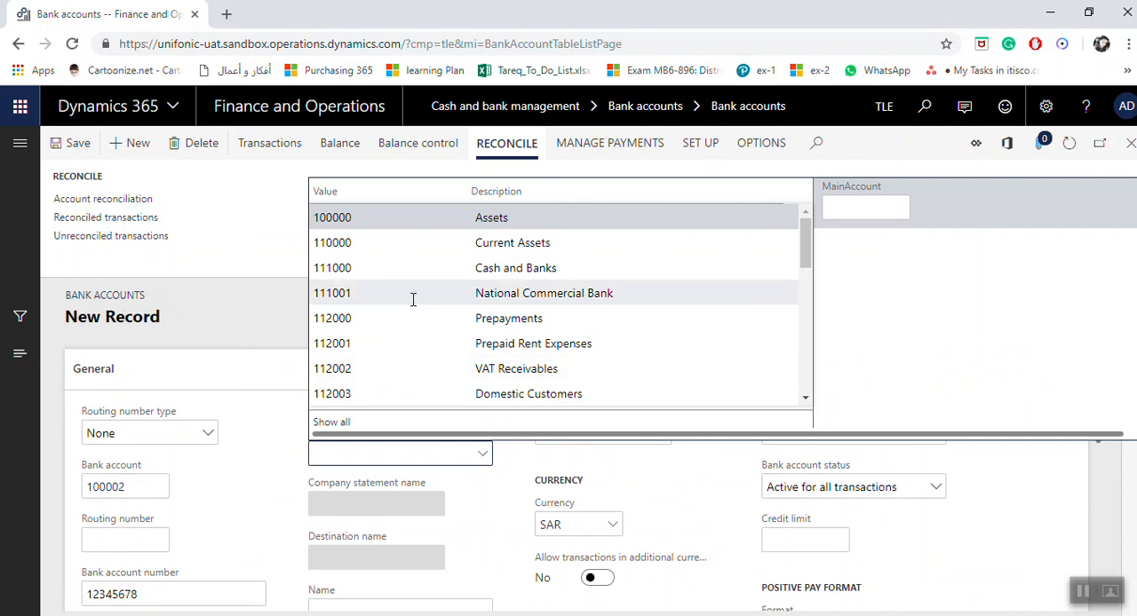
left_click(333, 294)
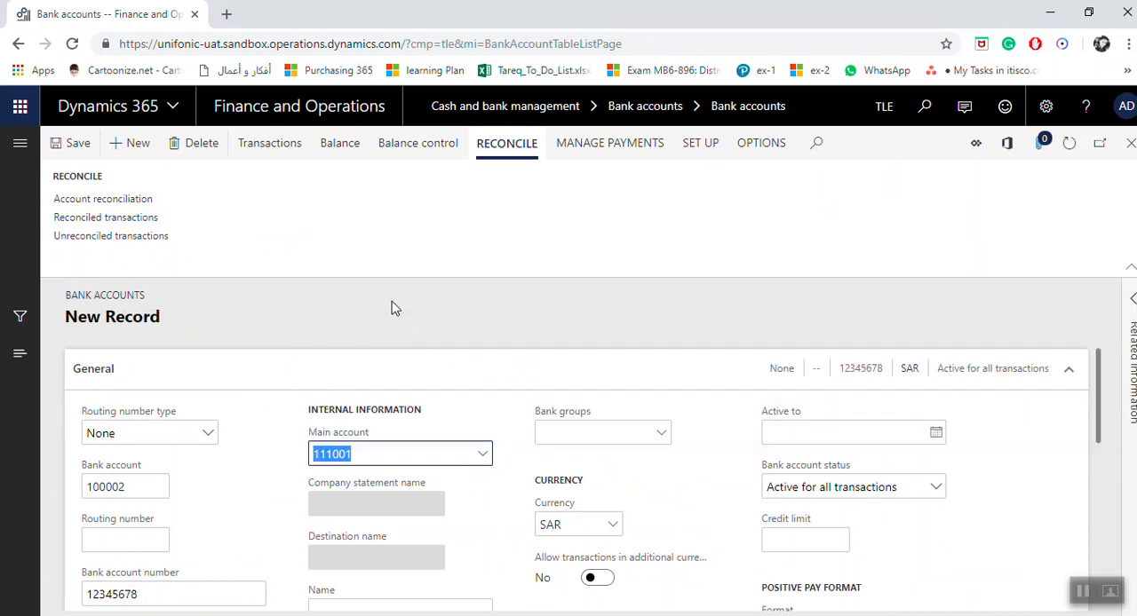
left_click(125, 487)
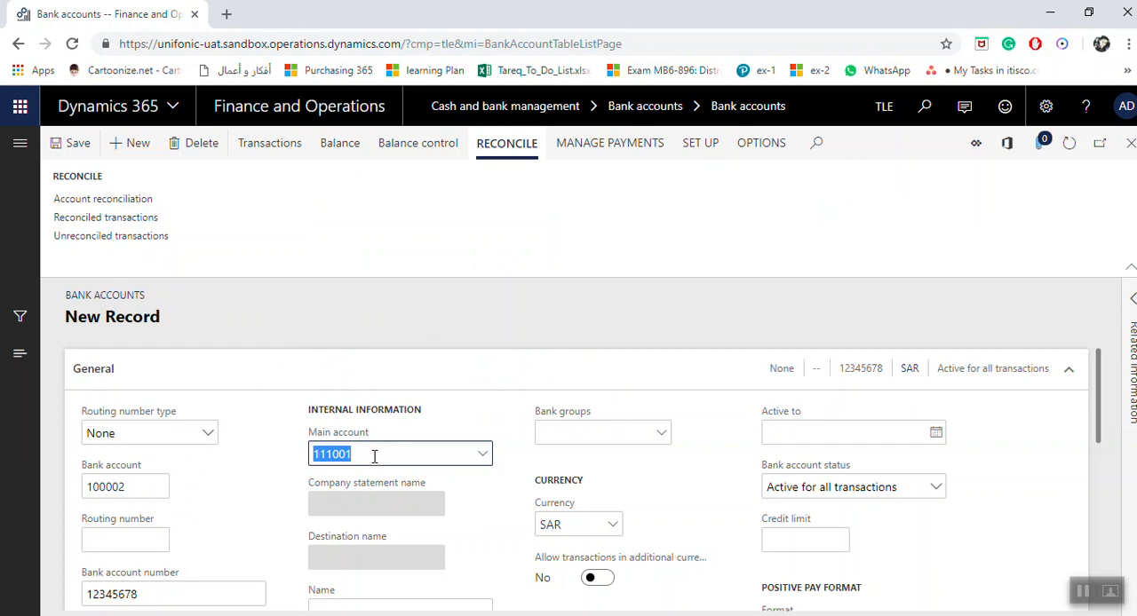
mouse_move(278, 451)
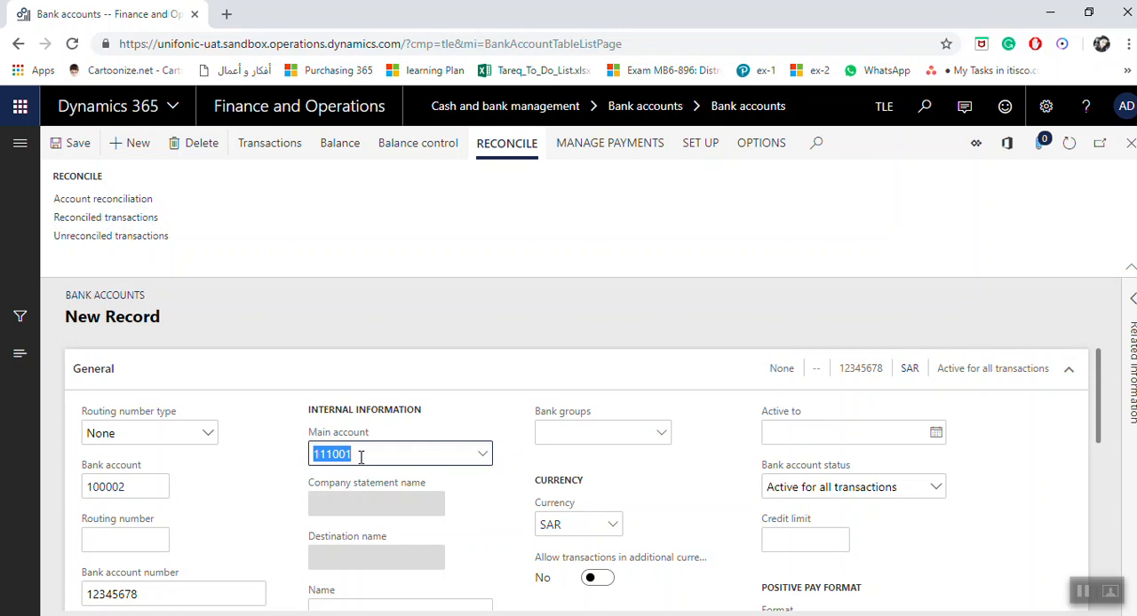
mouse_move(608, 524)
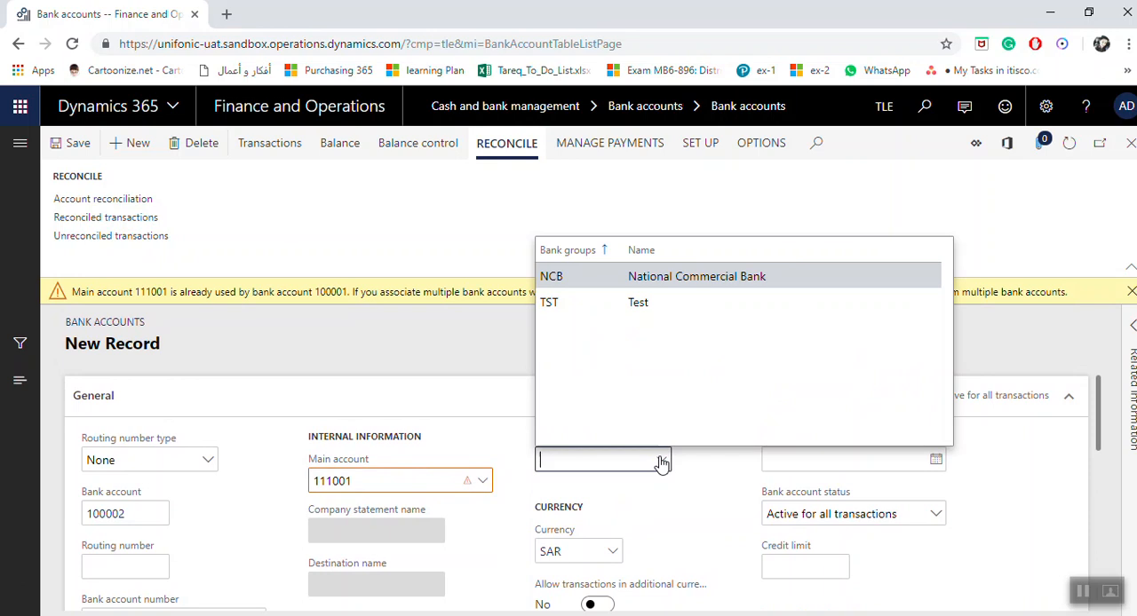
mouse_move(662, 284)
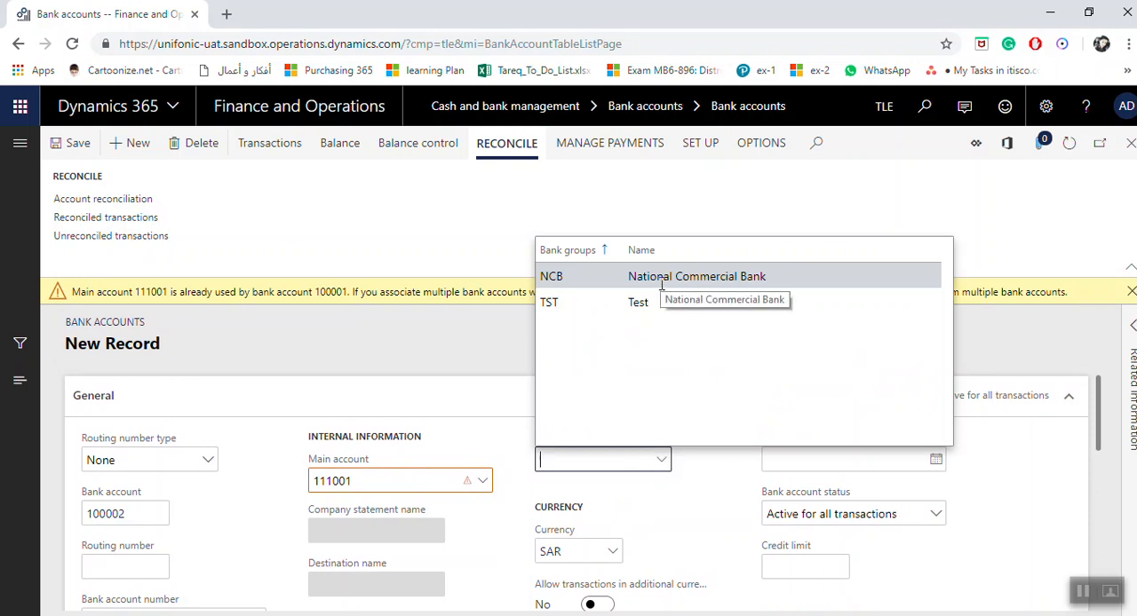
Step: Assign bank group NCB and name the account 'National Commercial Bank-2'
left_click(550, 276)
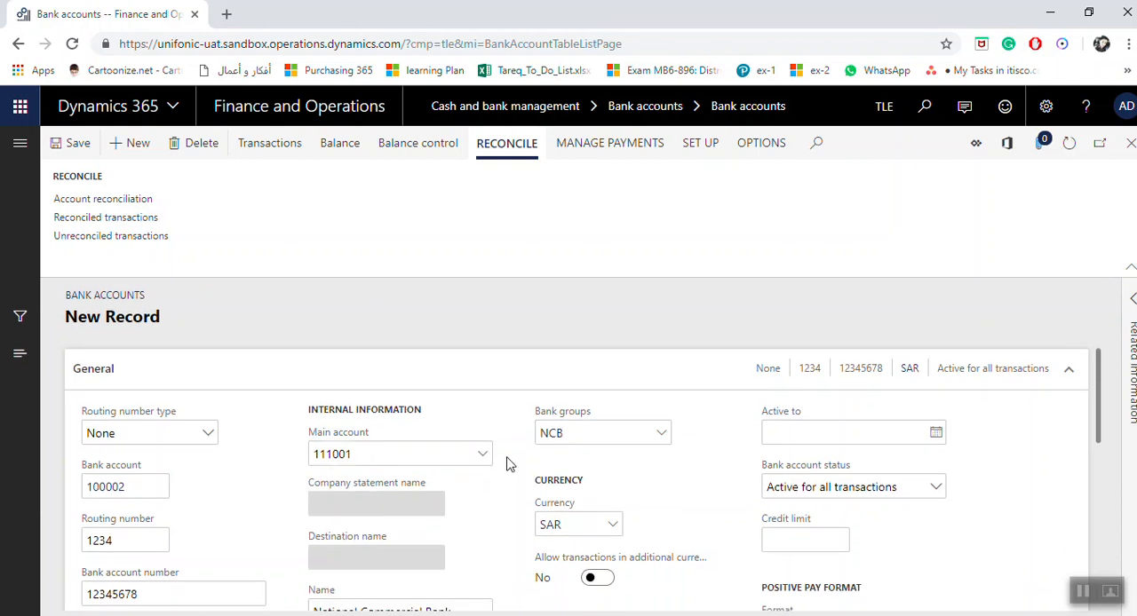
scroll("down", 3)
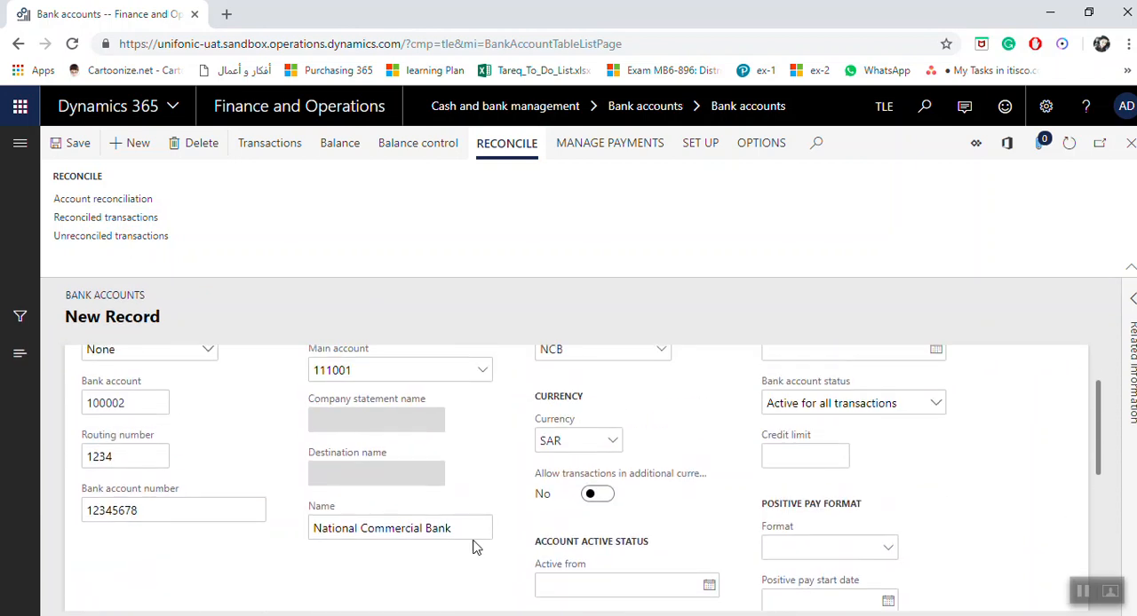
type("-2")
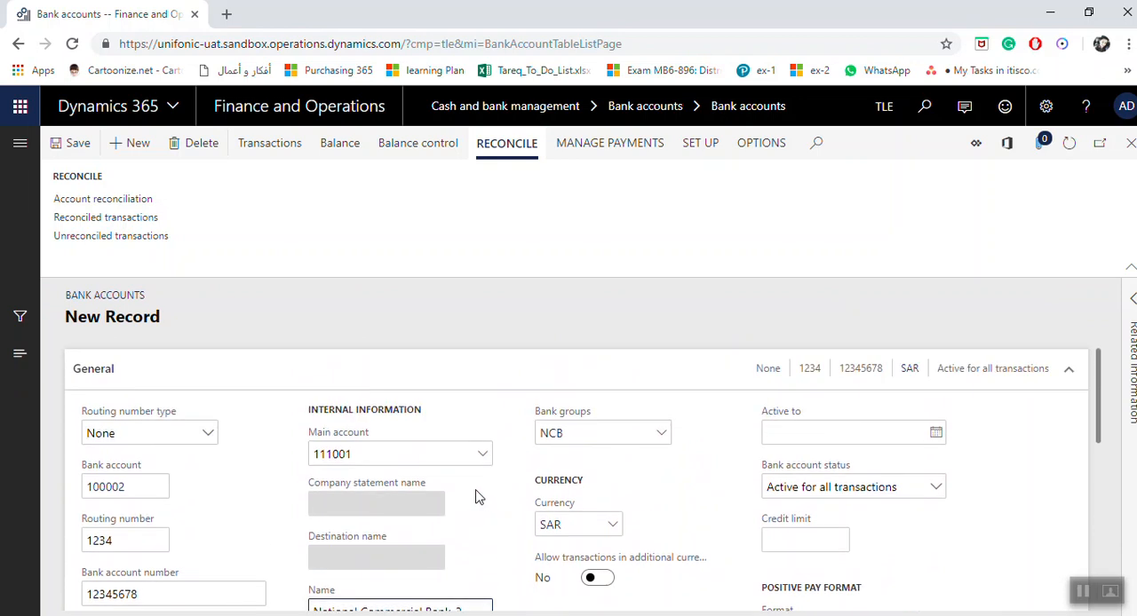
left_click(844, 432)
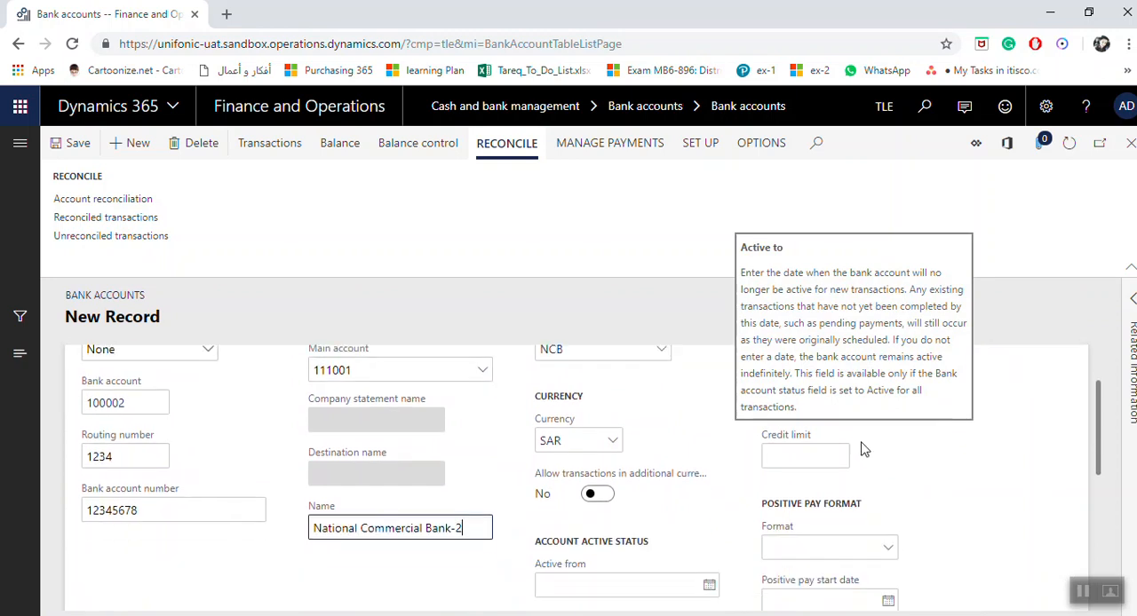
scroll("down", 3)
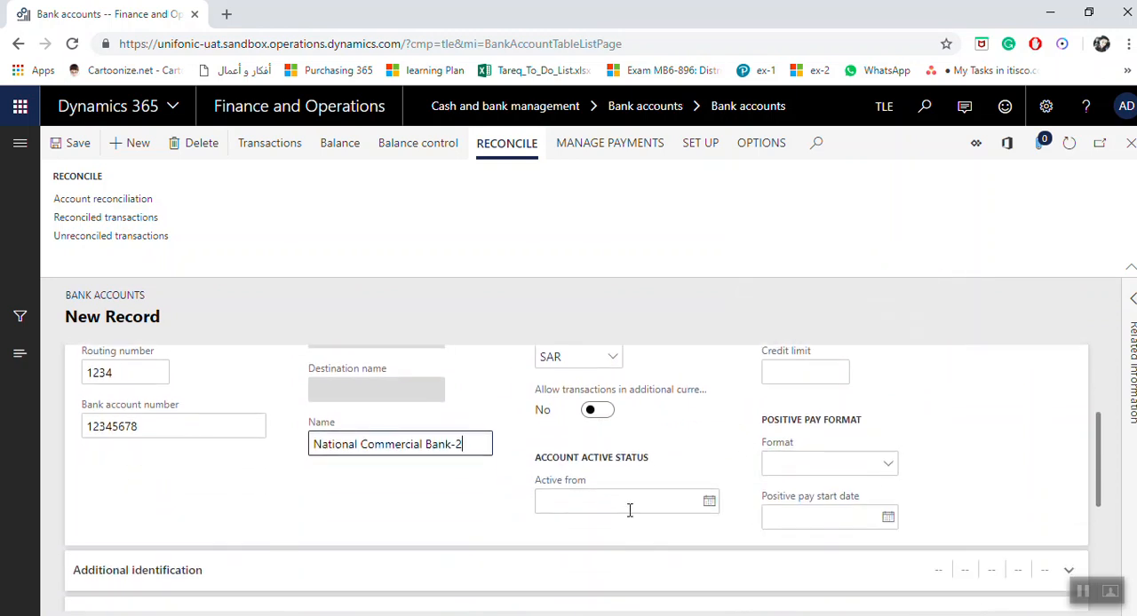
scroll("down", 3)
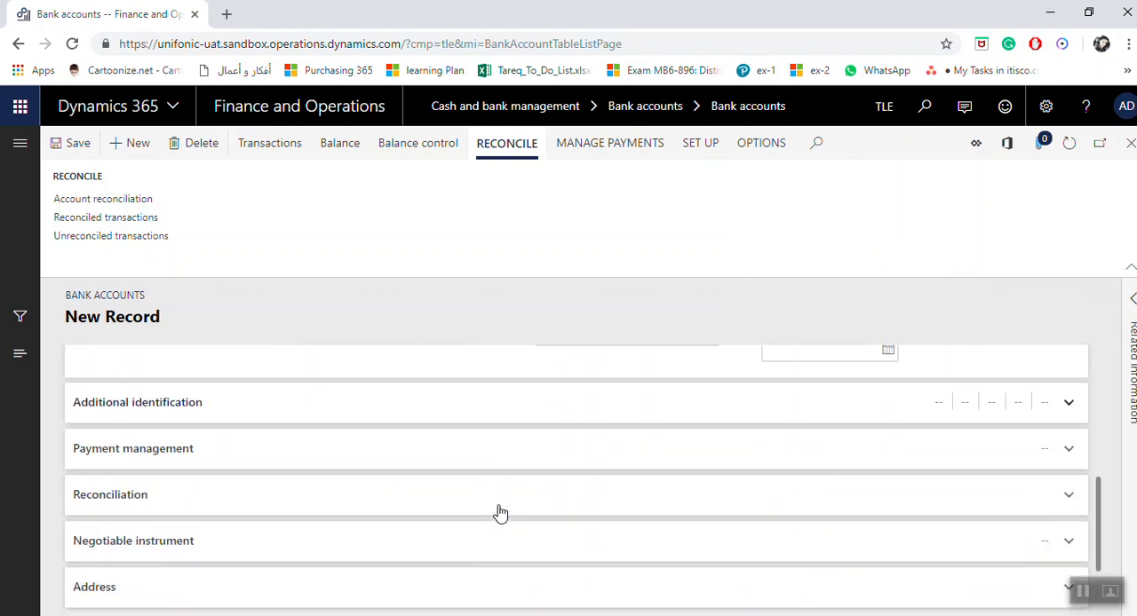
mouse_move(1064, 407)
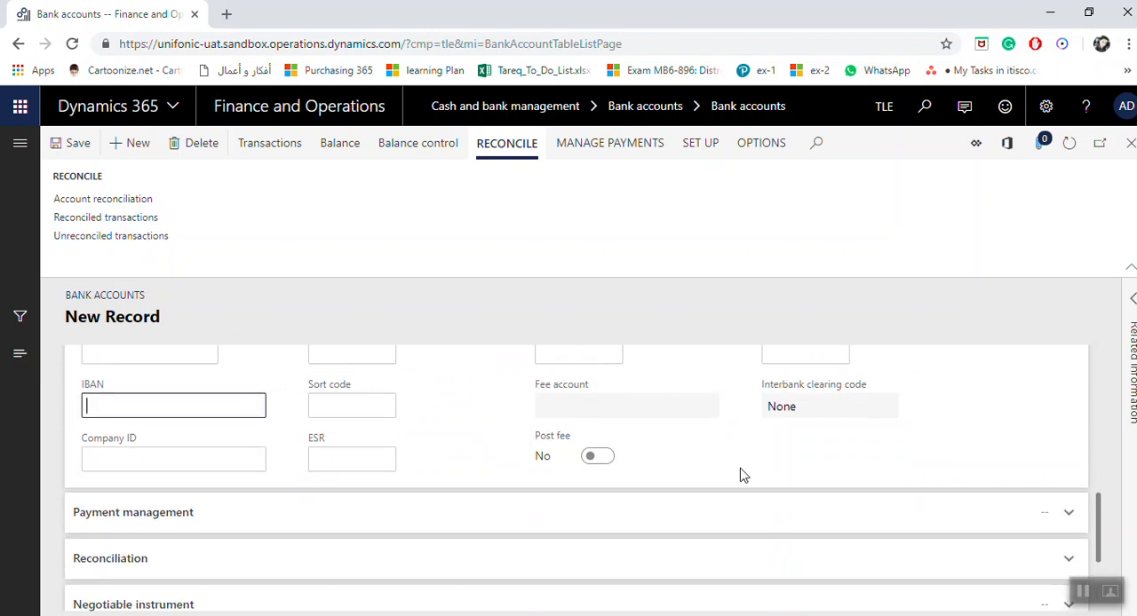
Step: Scroll through the new account's Additional identification details
scroll("down", 3)
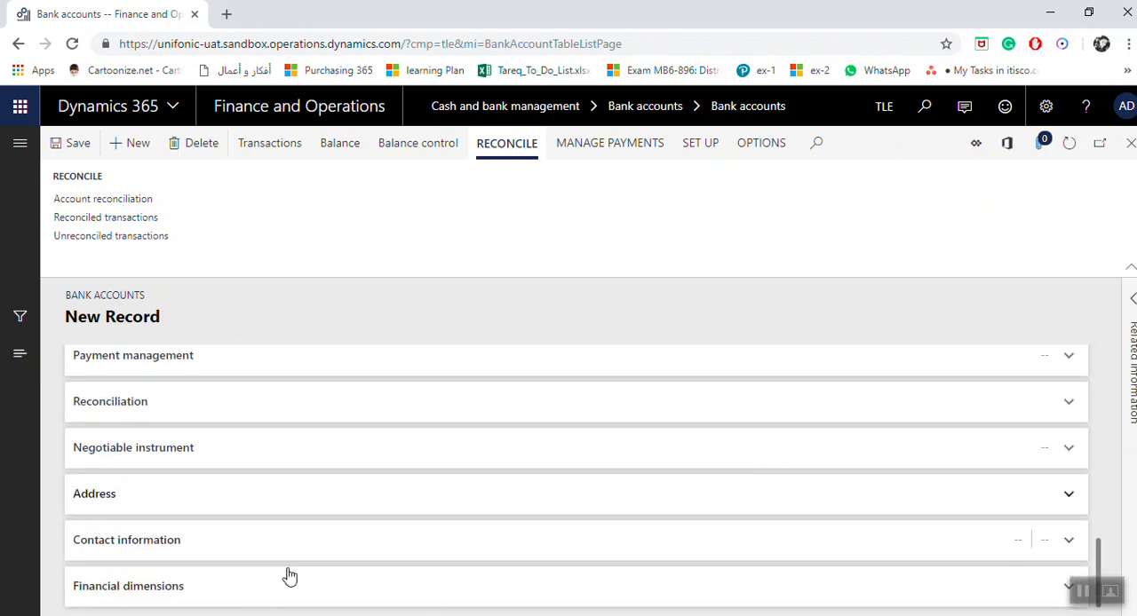
mouse_move(159, 522)
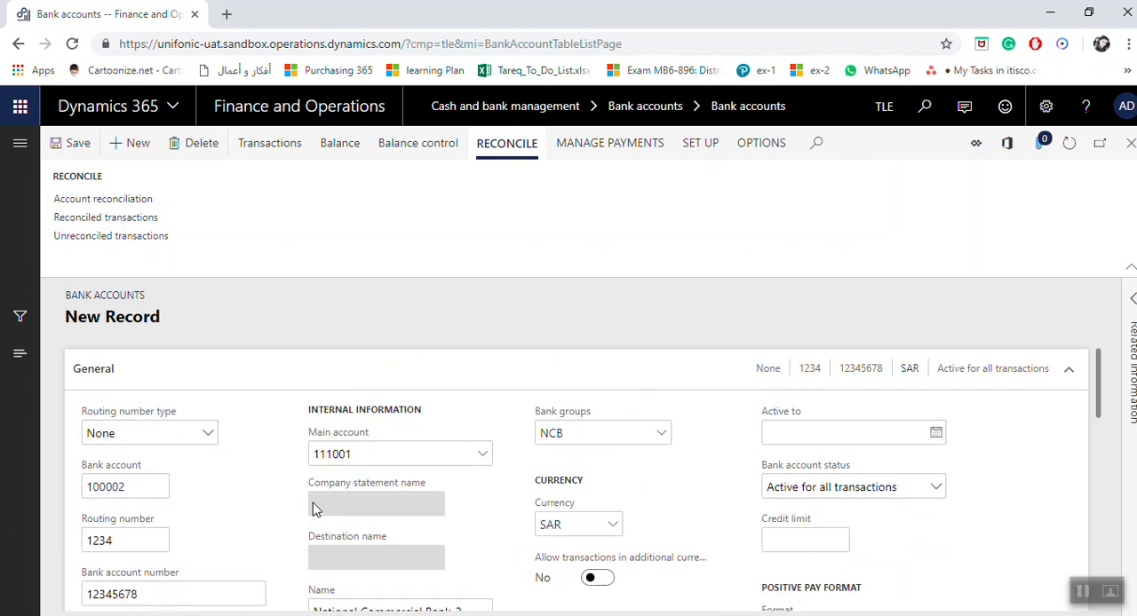
mouse_move(179, 473)
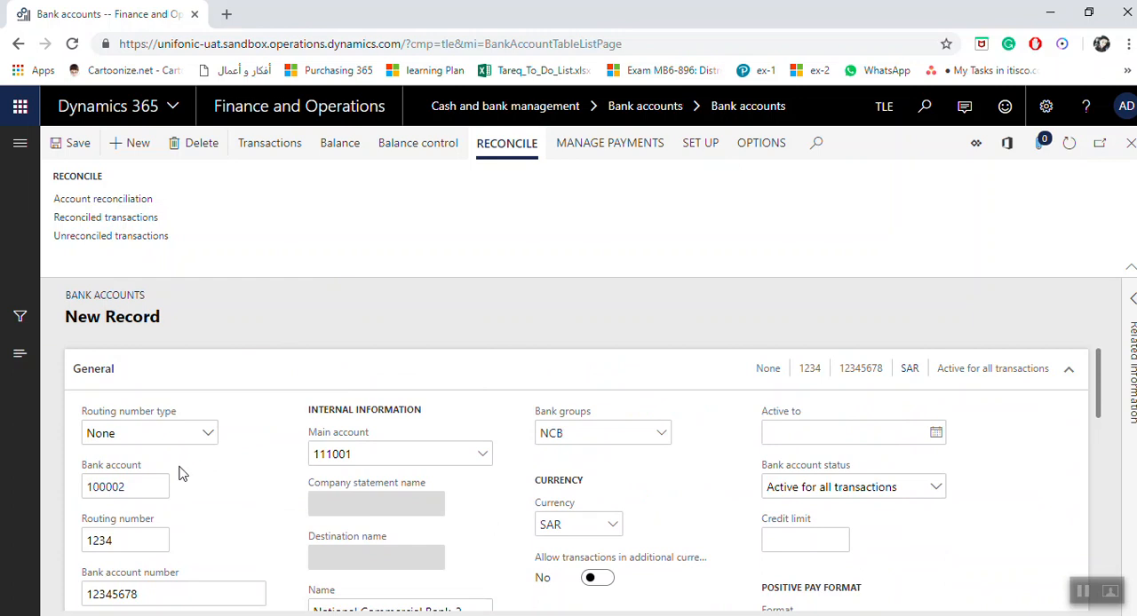
Step: Change the routing number from 1234 to 123422
left_click(124, 487)
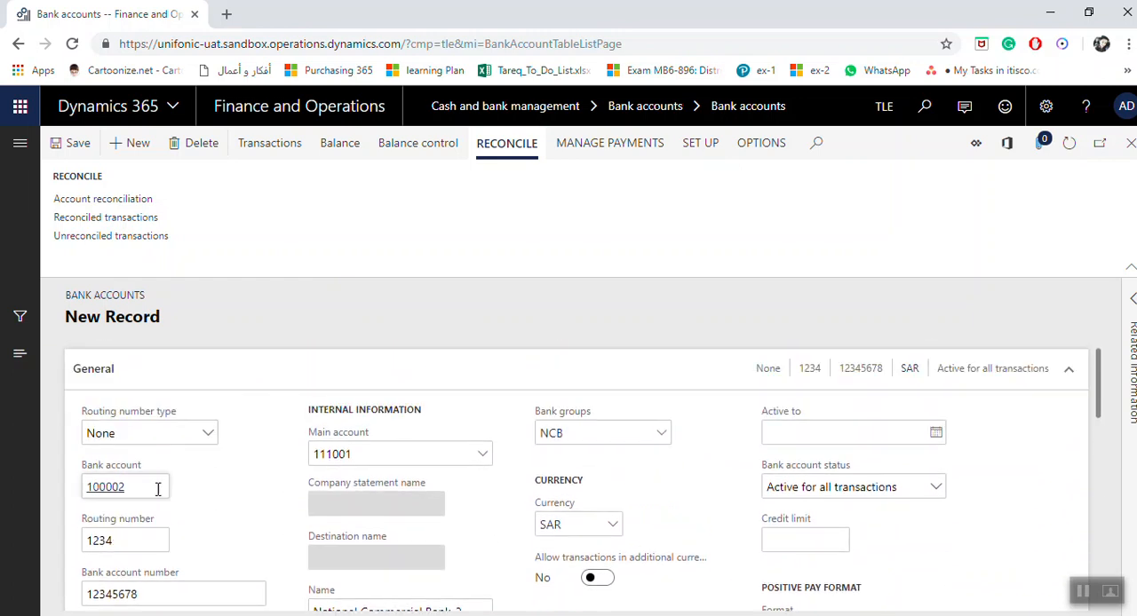
mouse_move(125, 487)
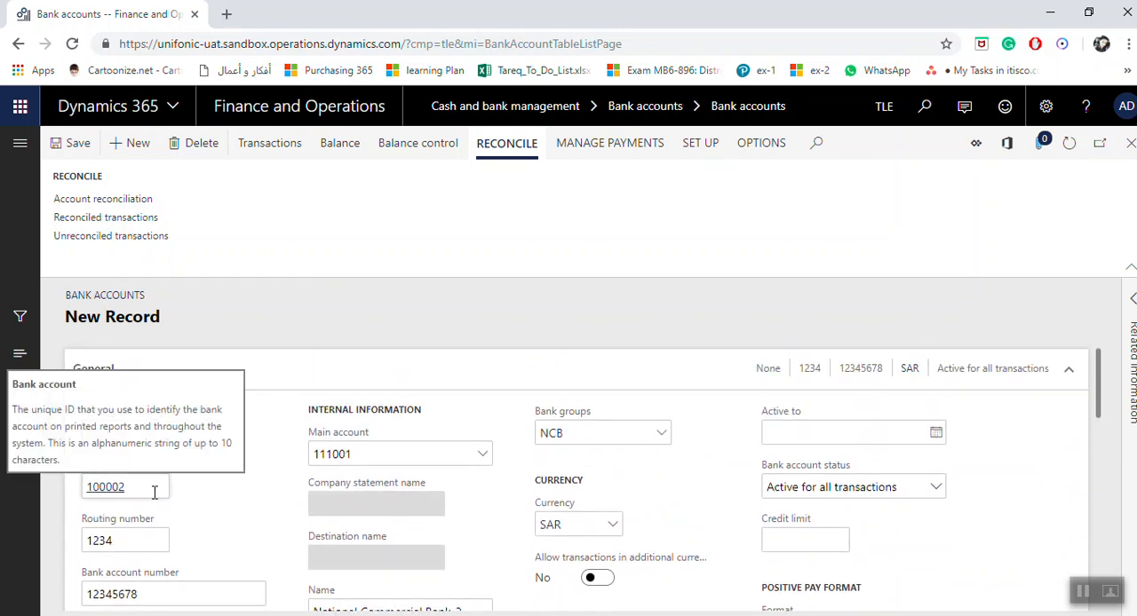
scroll("down", 3)
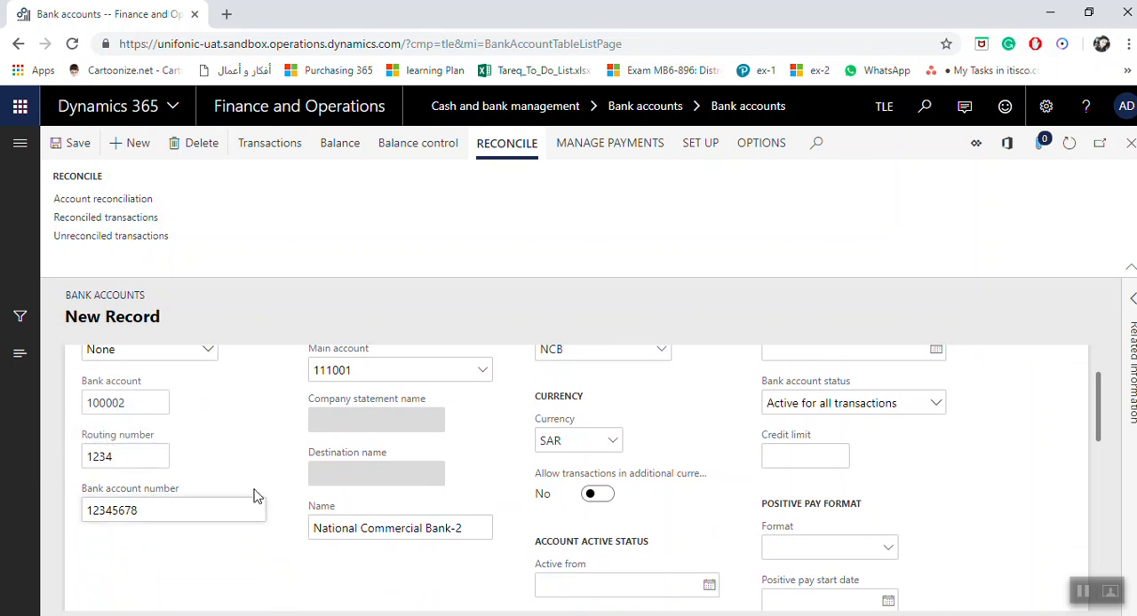
left_click(125, 456)
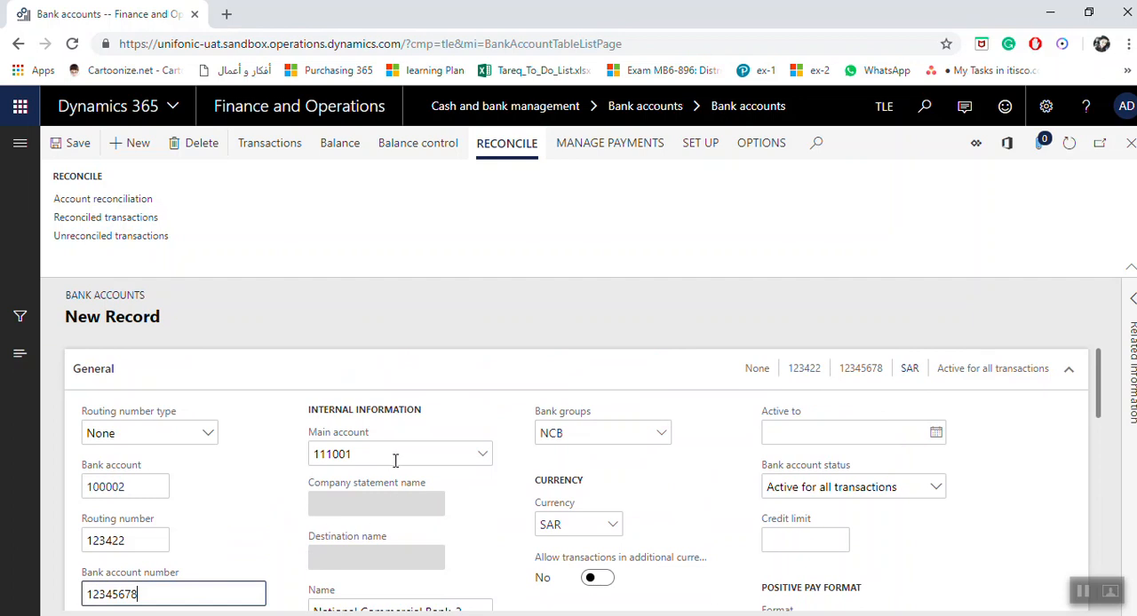
mouse_move(669, 458)
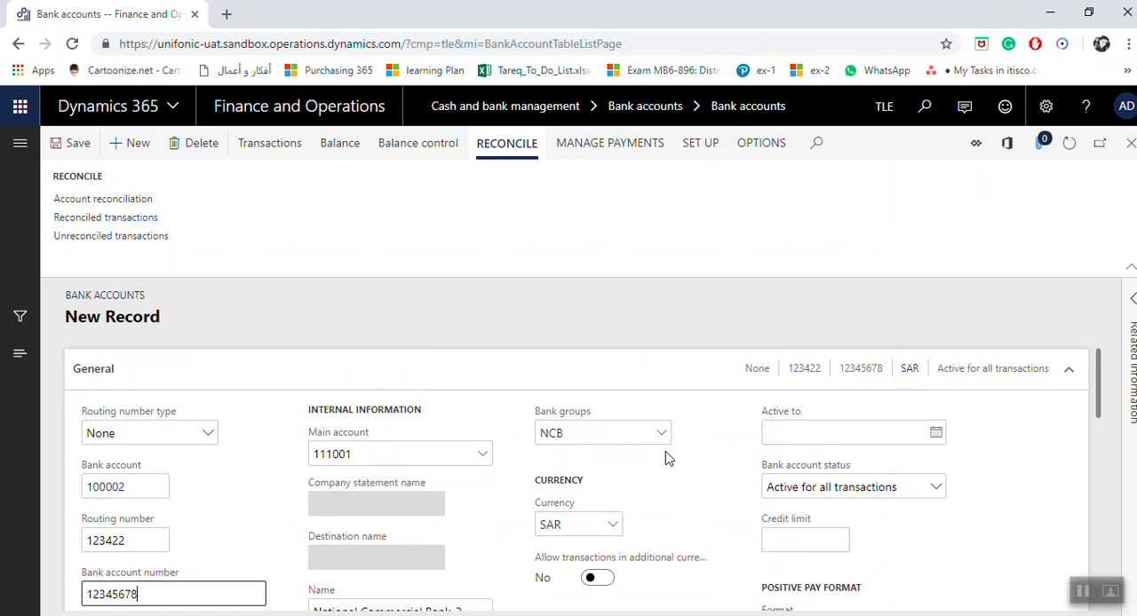
scroll("down", 3)
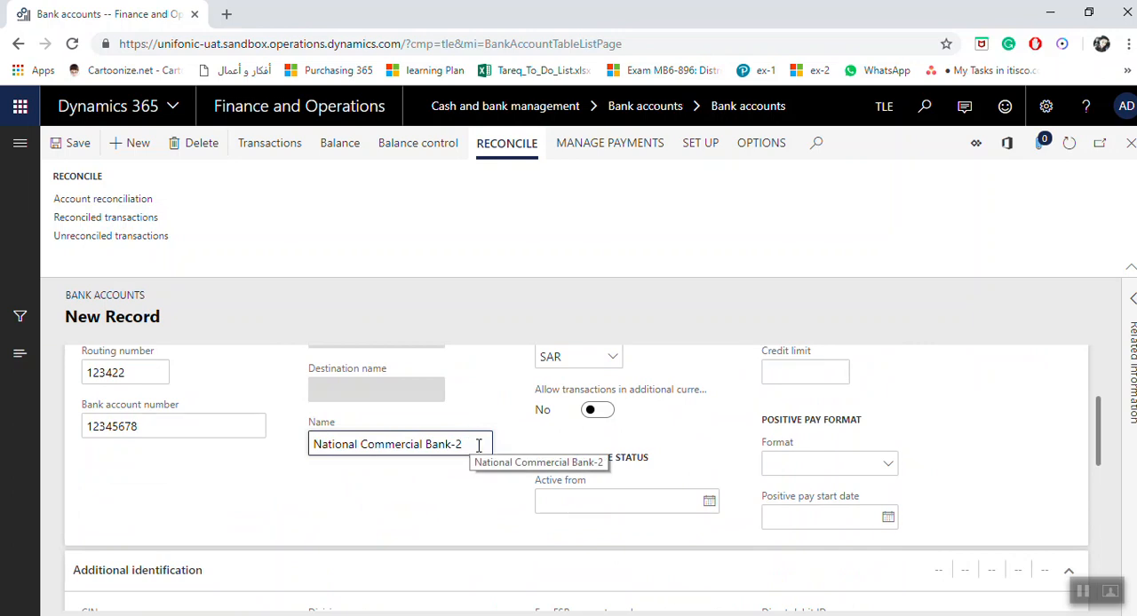
Step: Check the SWIFT code and IBAN fields, then save account 100002 : National Commercial Bank-2
scroll("down", 3)
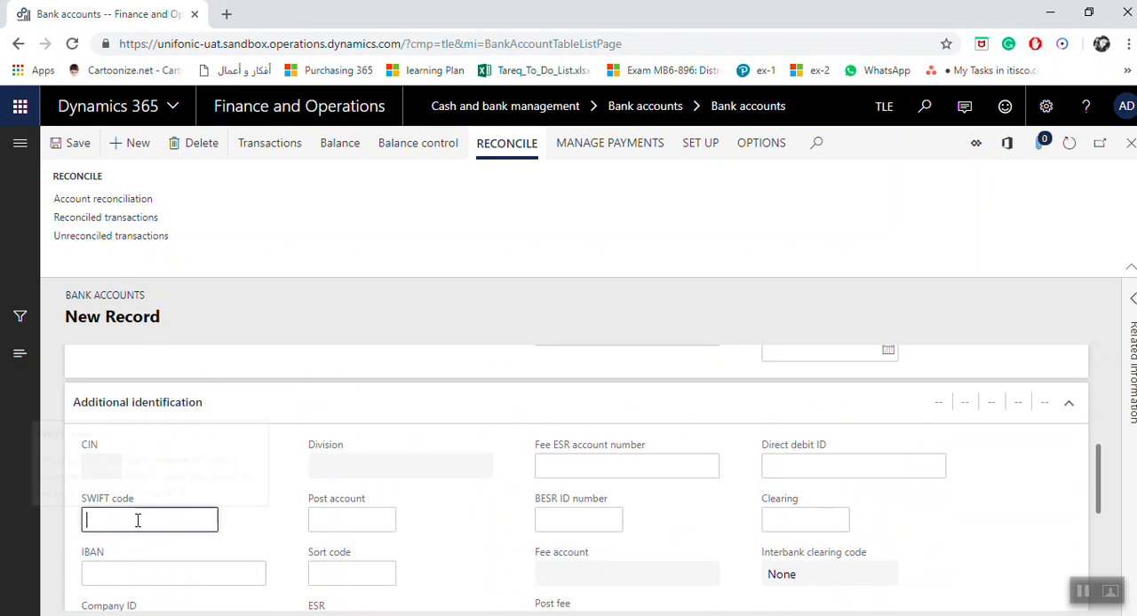
left_click(173, 572)
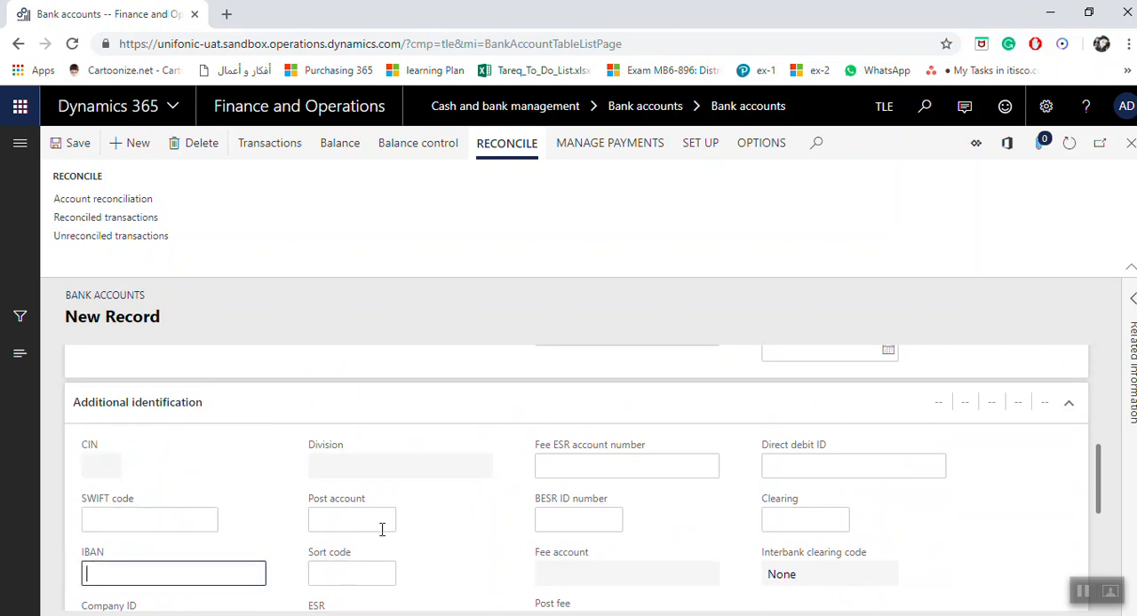
scroll("down", 3)
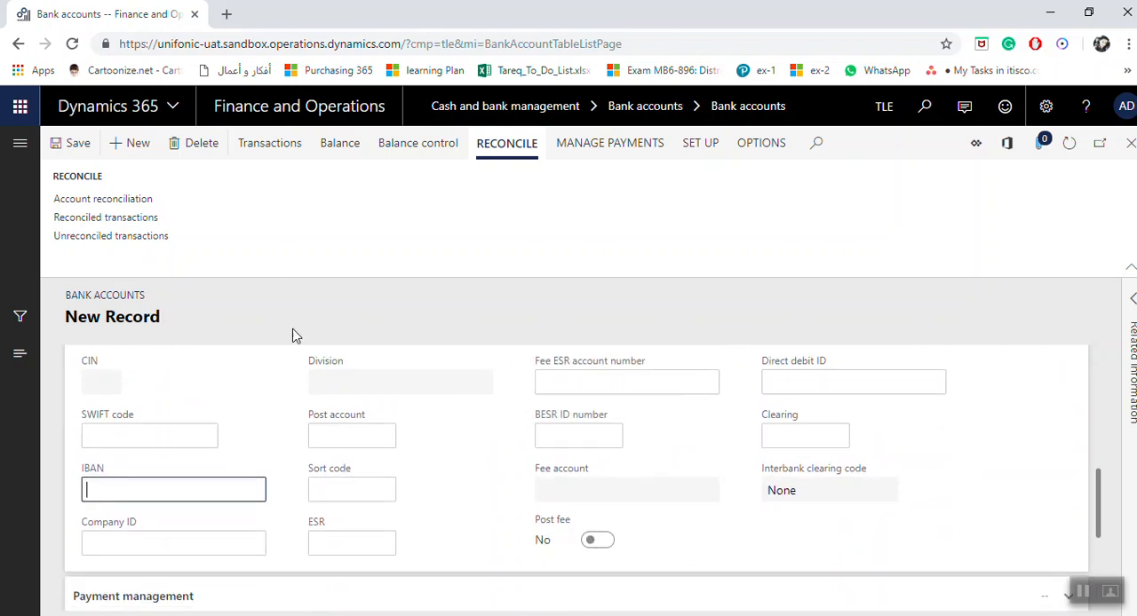
left_click(70, 142)
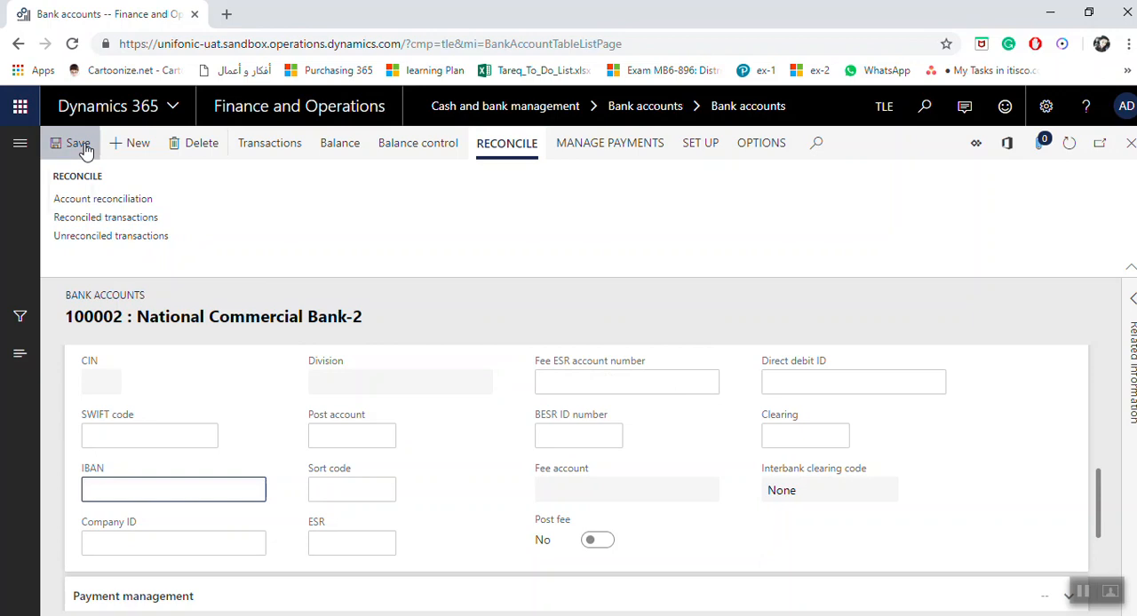